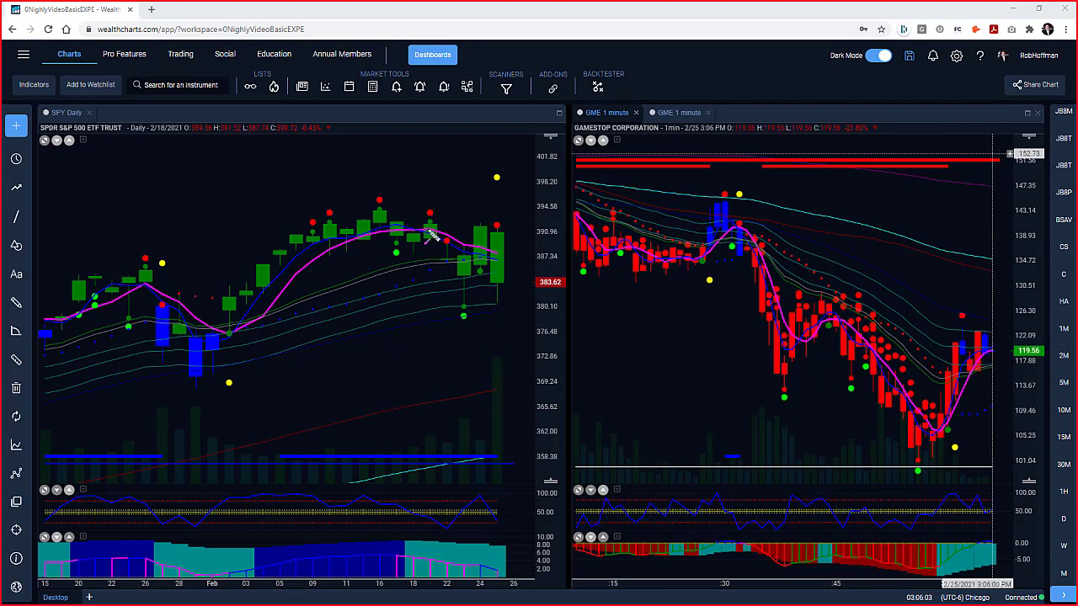
Draw pink lines over SPY's latest pullback and rebound, an upward arrow, rising highs and the February dip
drag(412, 219, 463, 320)
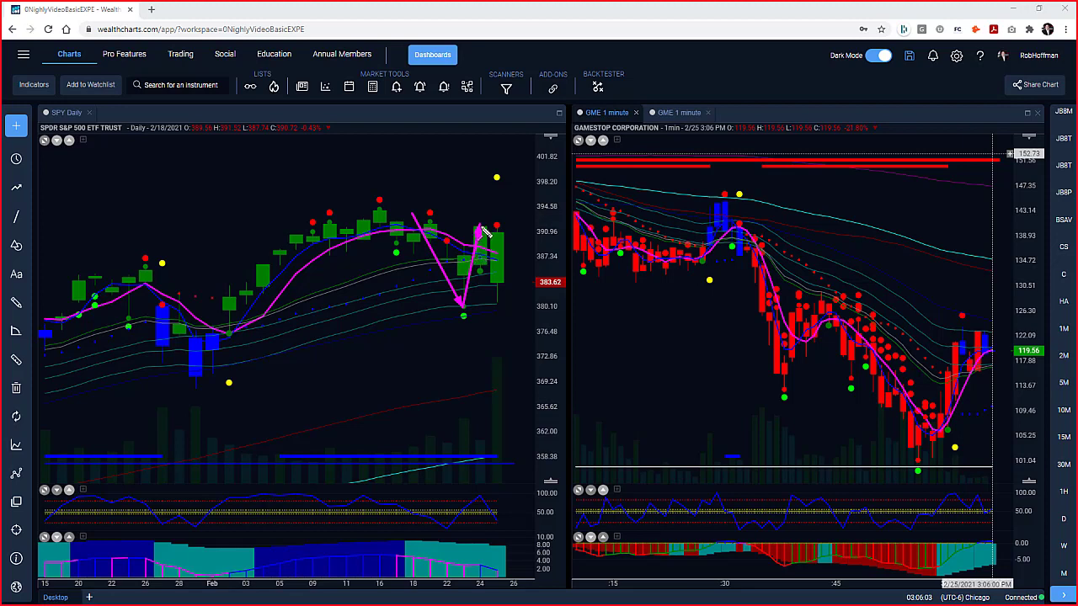
mouse_move(485, 228)
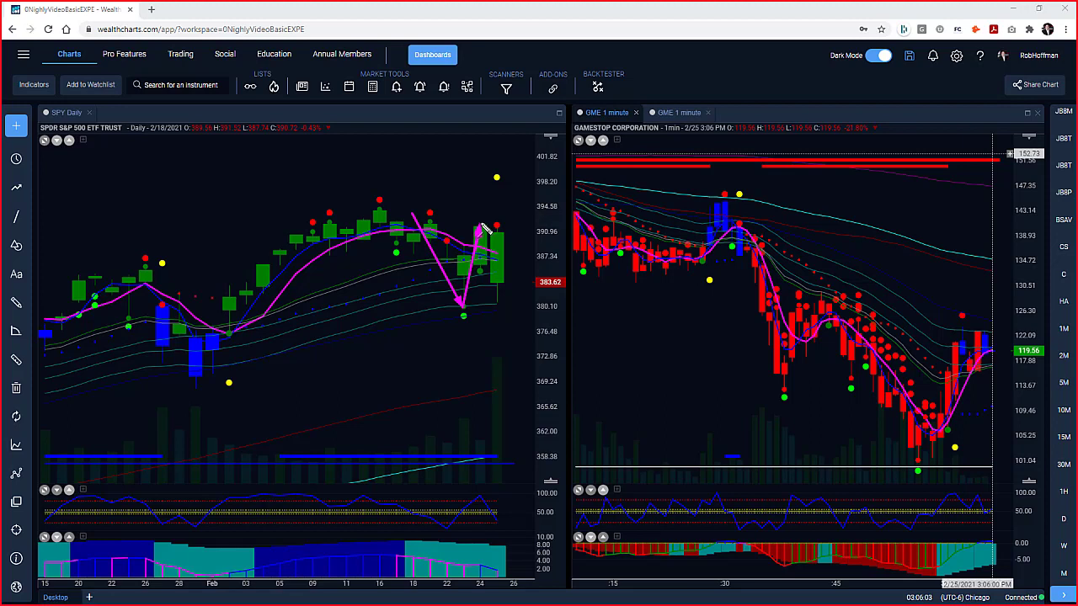
drag(485, 222, 491, 303)
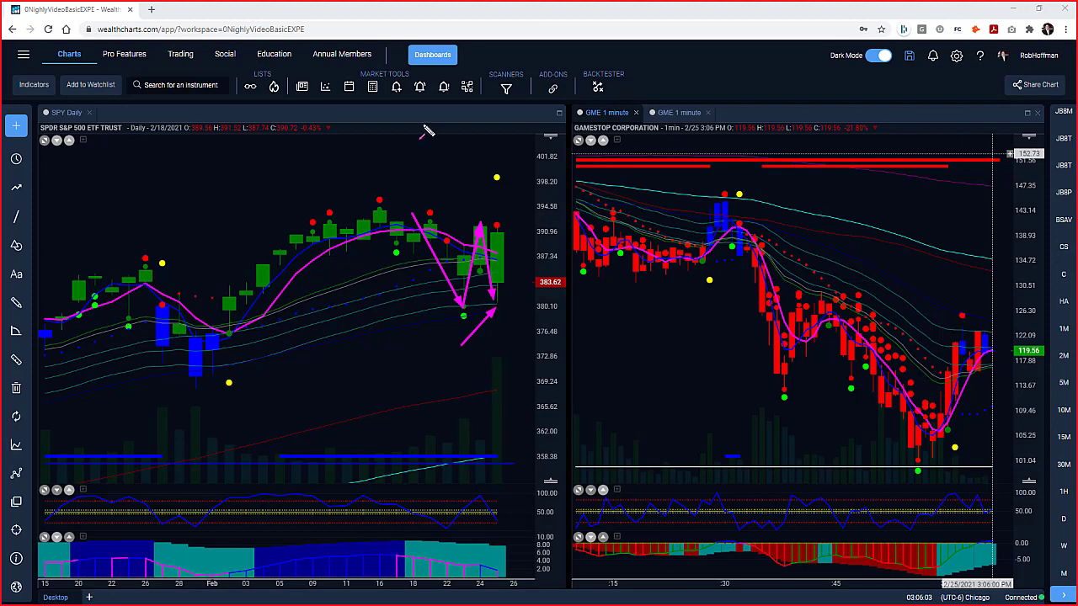
drag(126, 278, 362, 206)
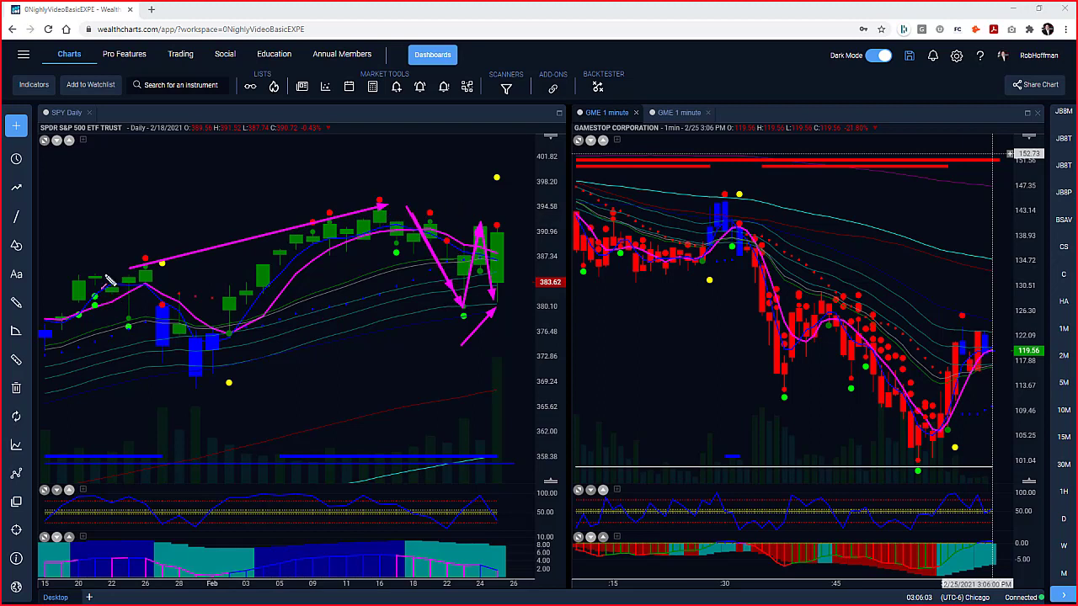
drag(138, 249, 194, 379)
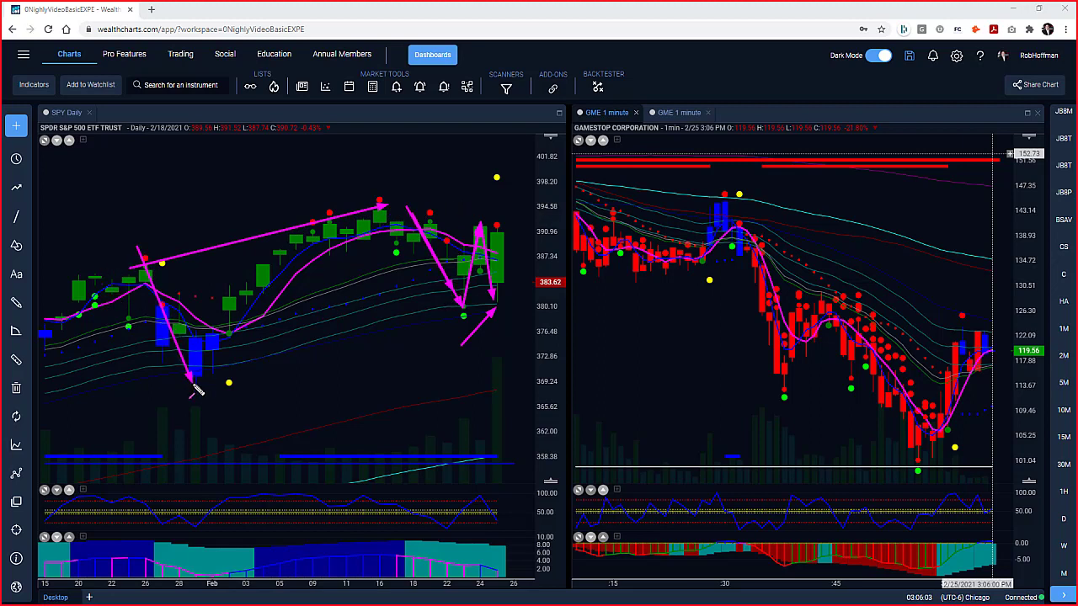
drag(196, 396, 377, 187)
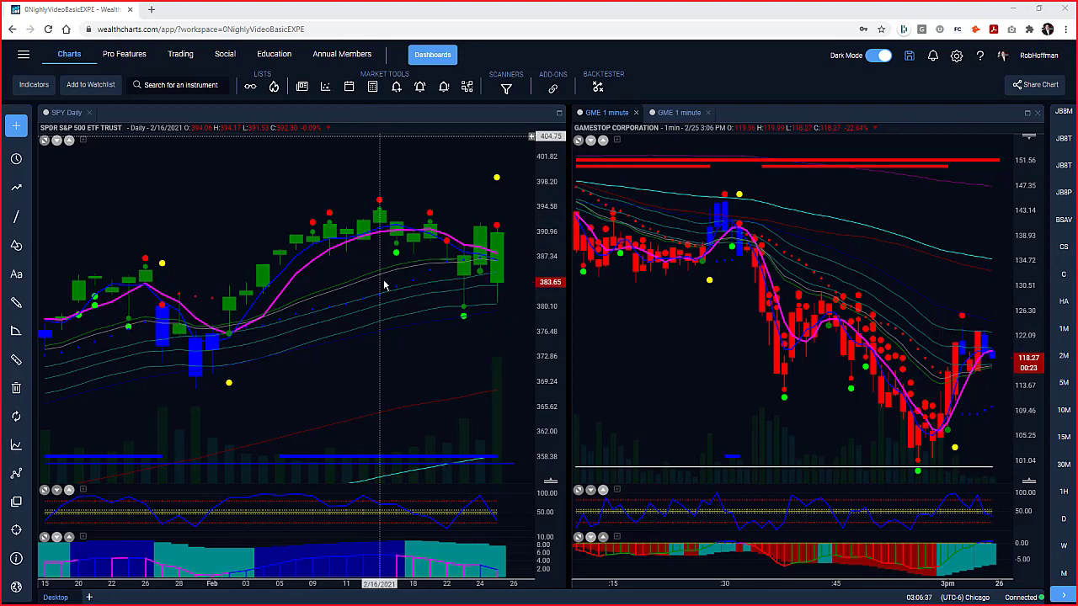
drag(454, 348, 492, 303)
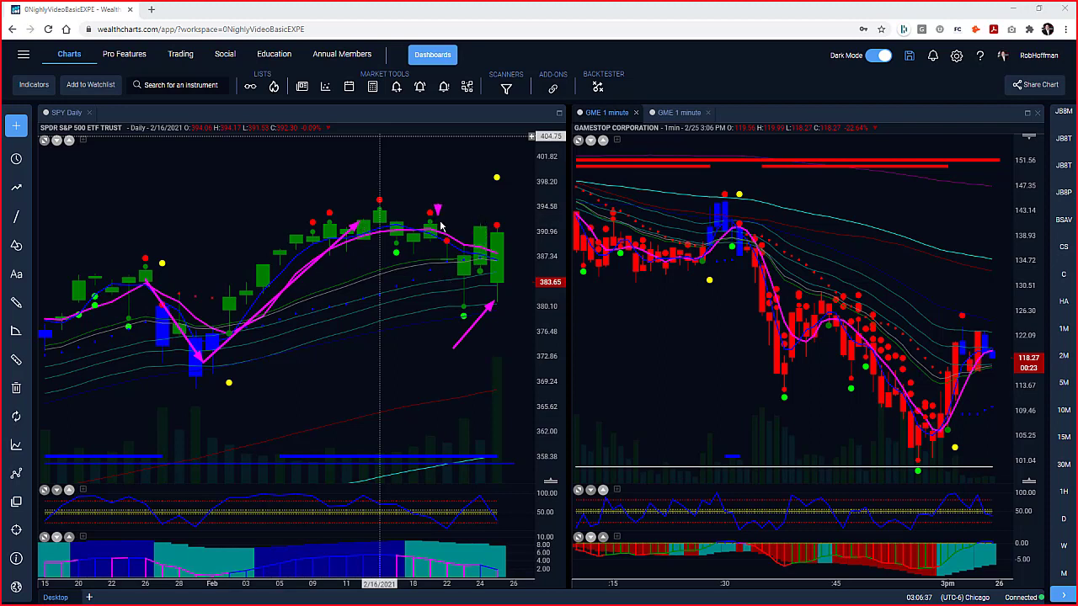
drag(438, 211, 485, 303)
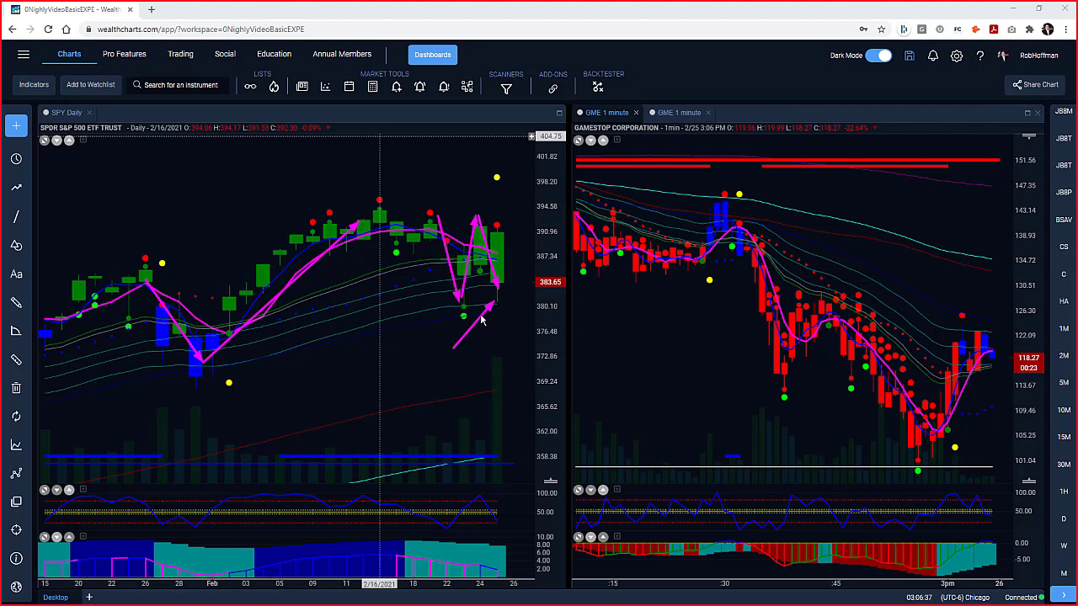
drag(485, 307, 598, 307)
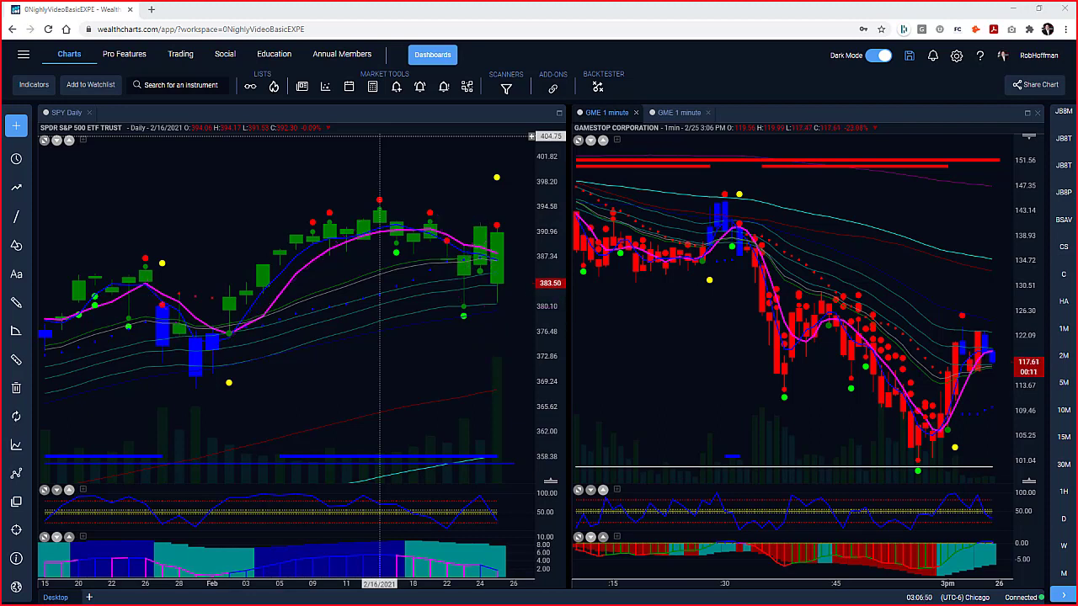
mouse_move(481, 325)
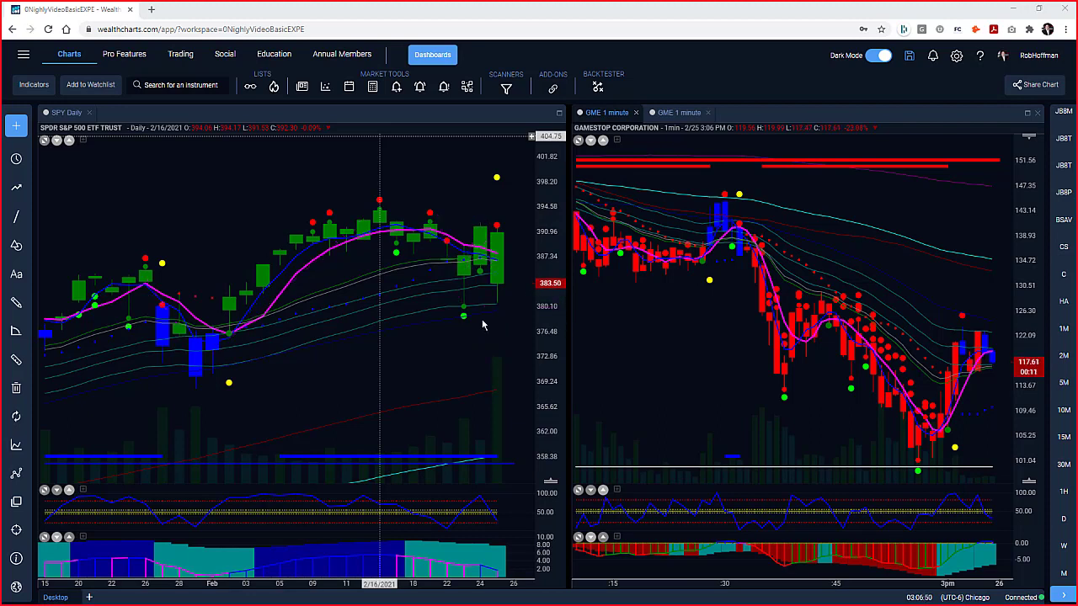
mouse_move(462, 327)
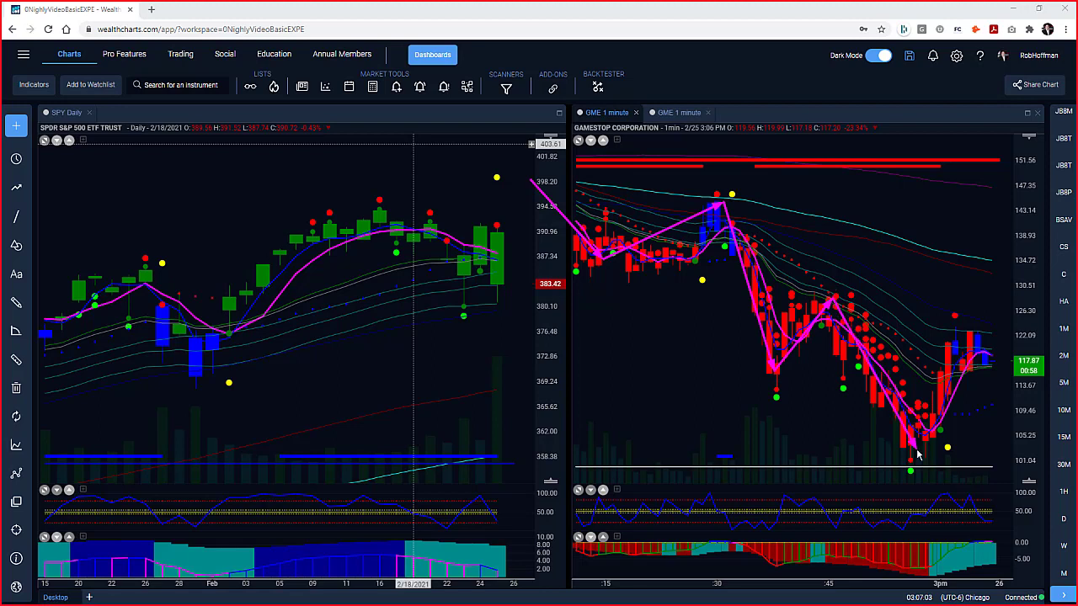
mouse_move(912, 446)
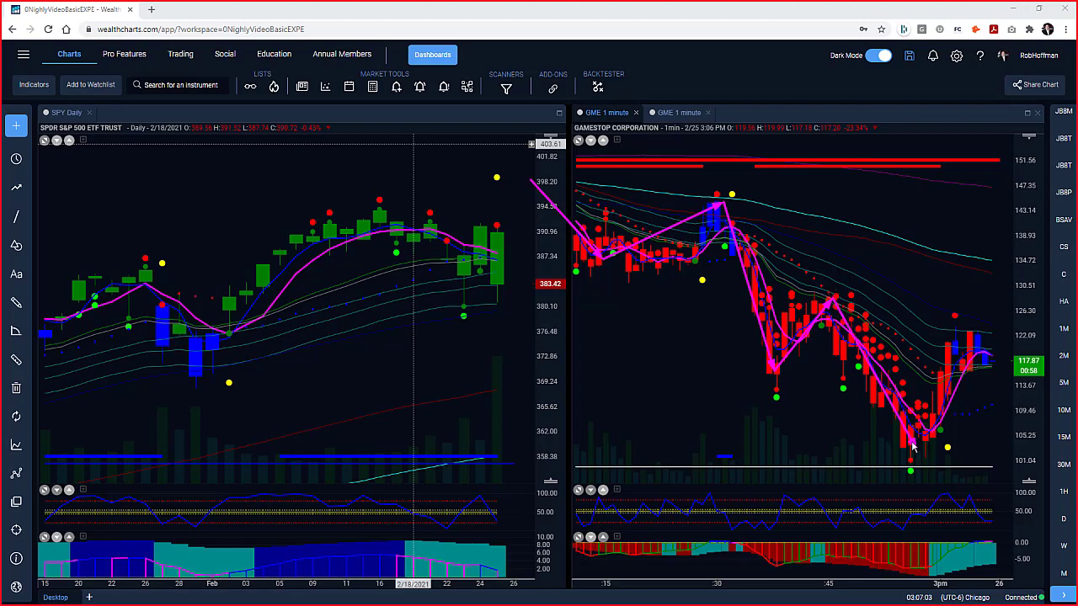
mouse_move(564, 367)
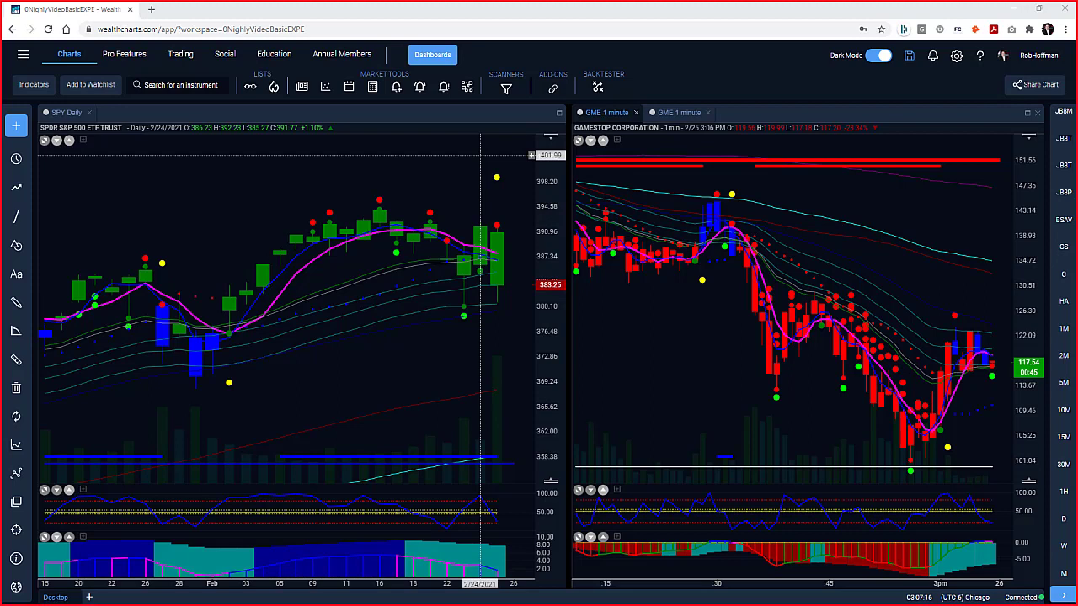
mouse_move(566, 246)
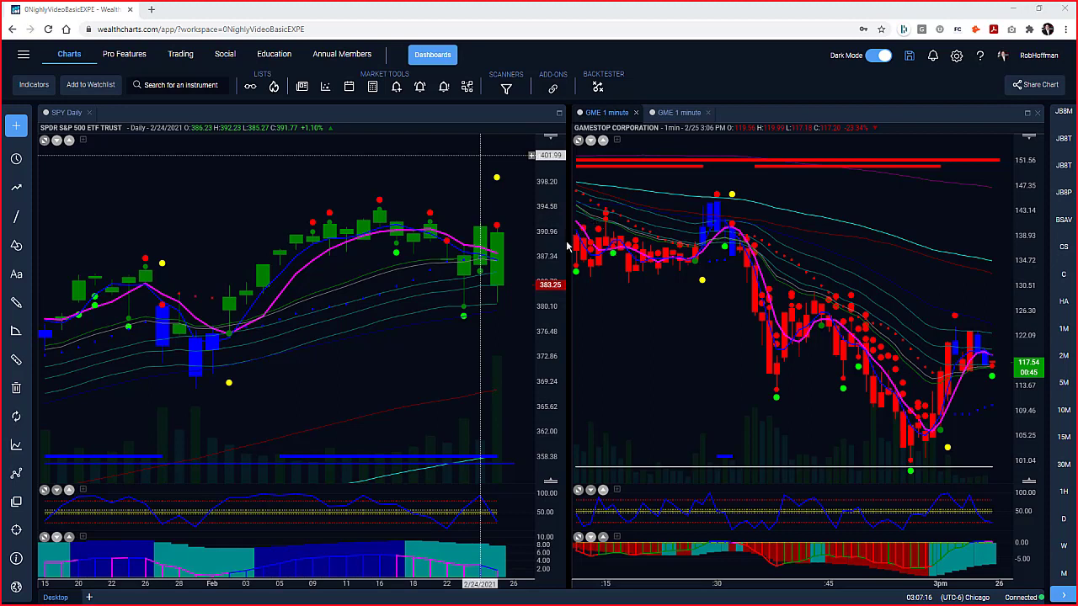
mouse_move(572, 155)
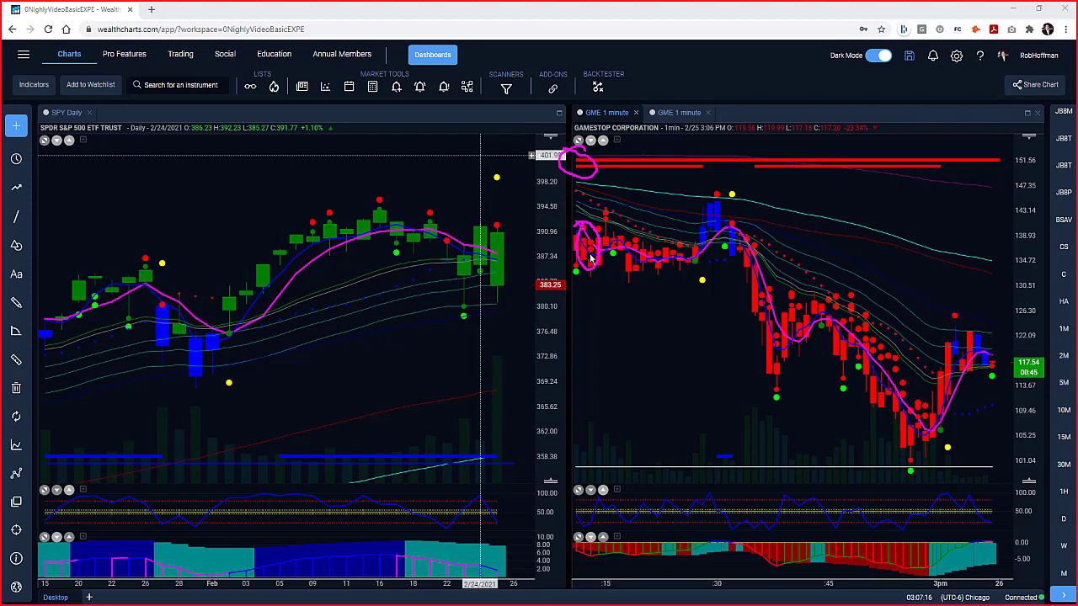
mouse_move(584, 546)
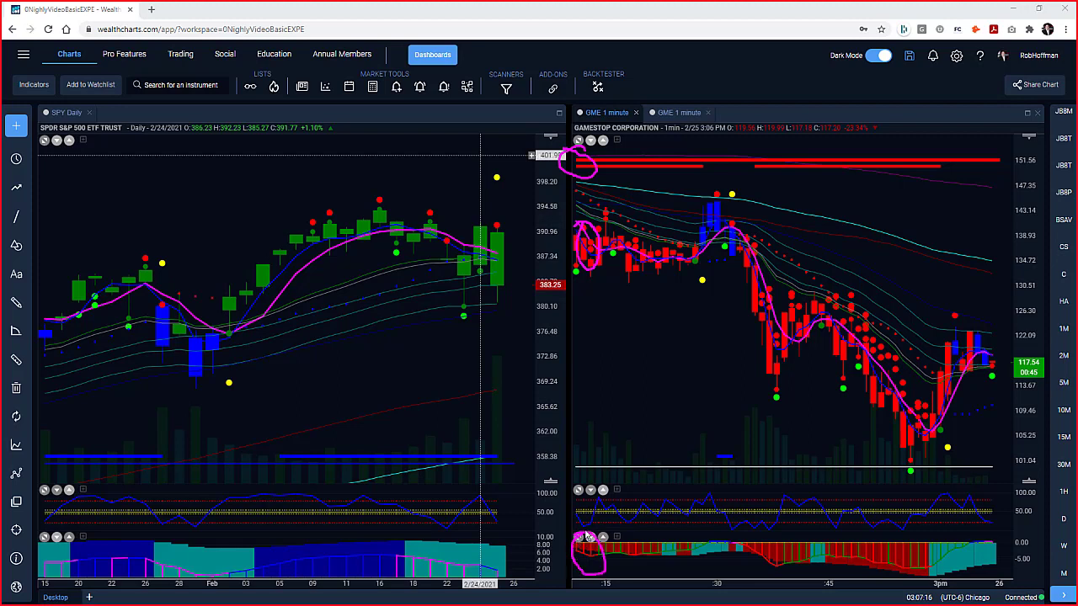
mouse_move(589, 532)
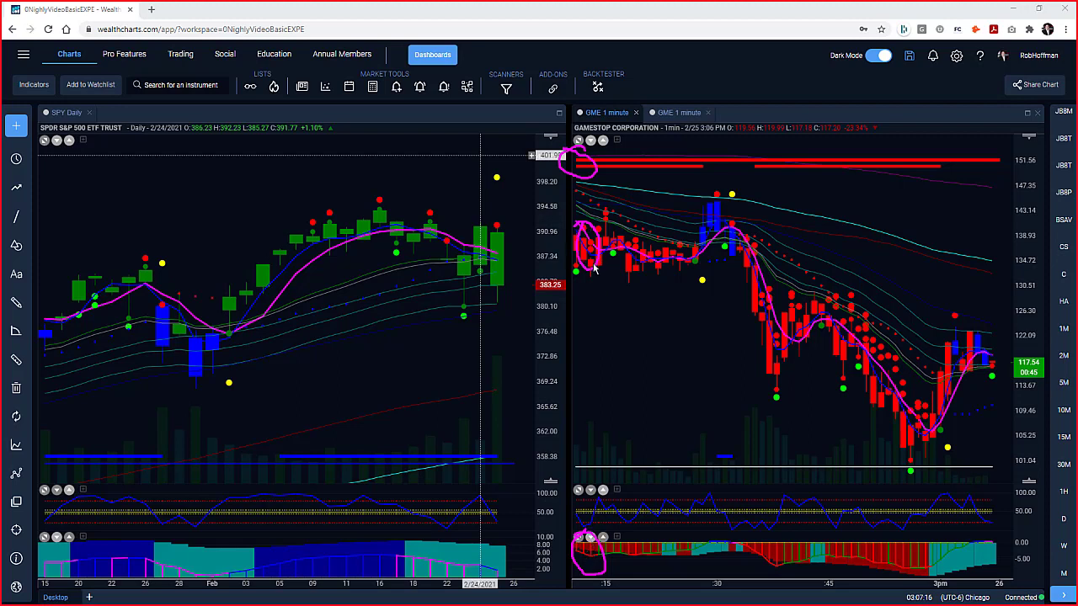
mouse_move(648, 273)
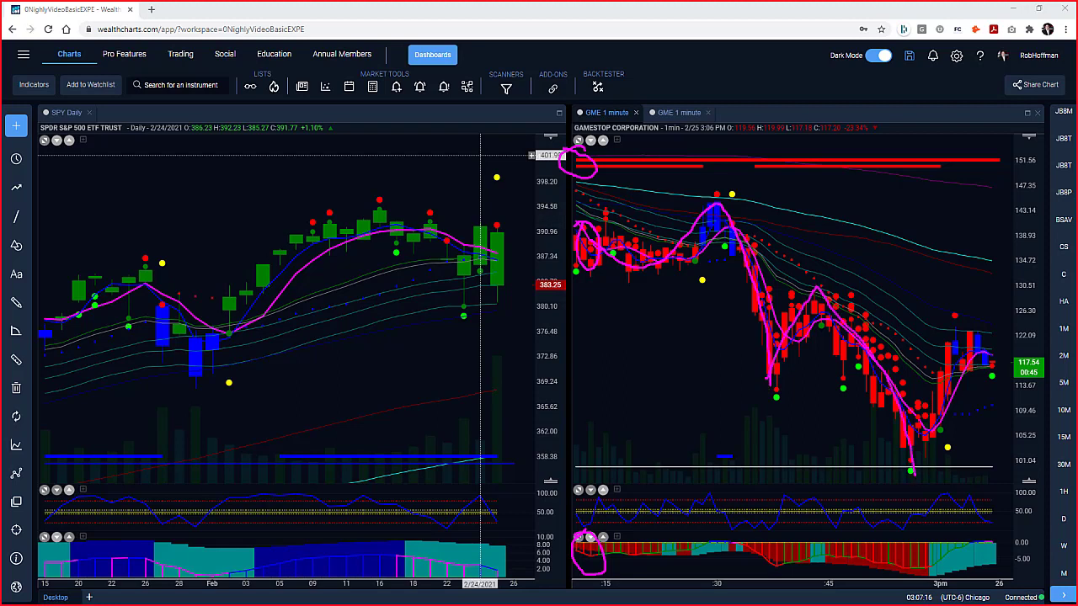
mouse_move(710, 211)
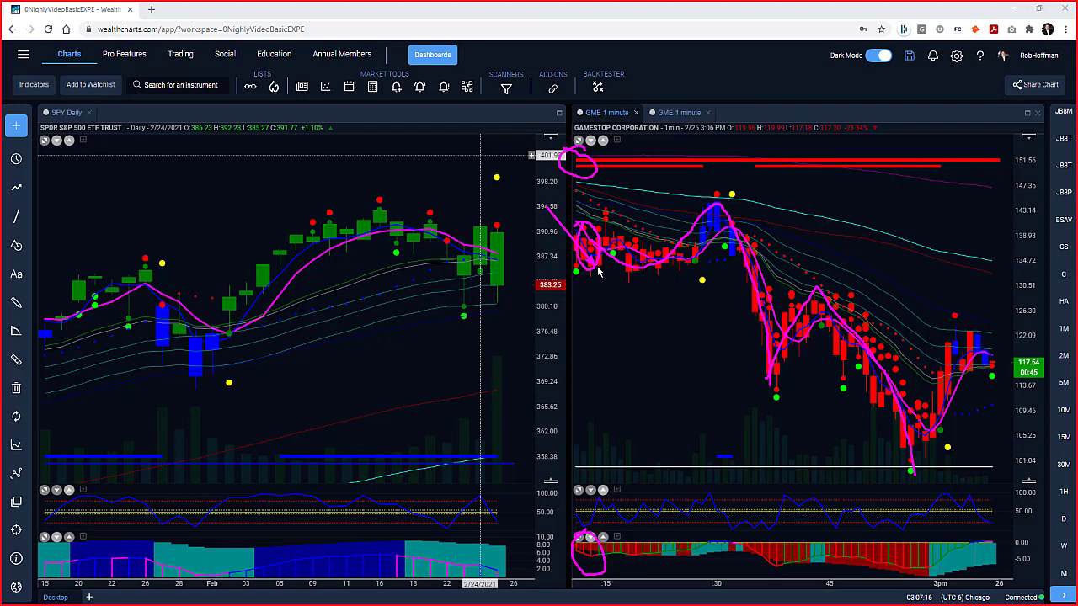
Draw a long pink upward line from the GME open toward the top of the chart
drag(598, 273, 681, 42)
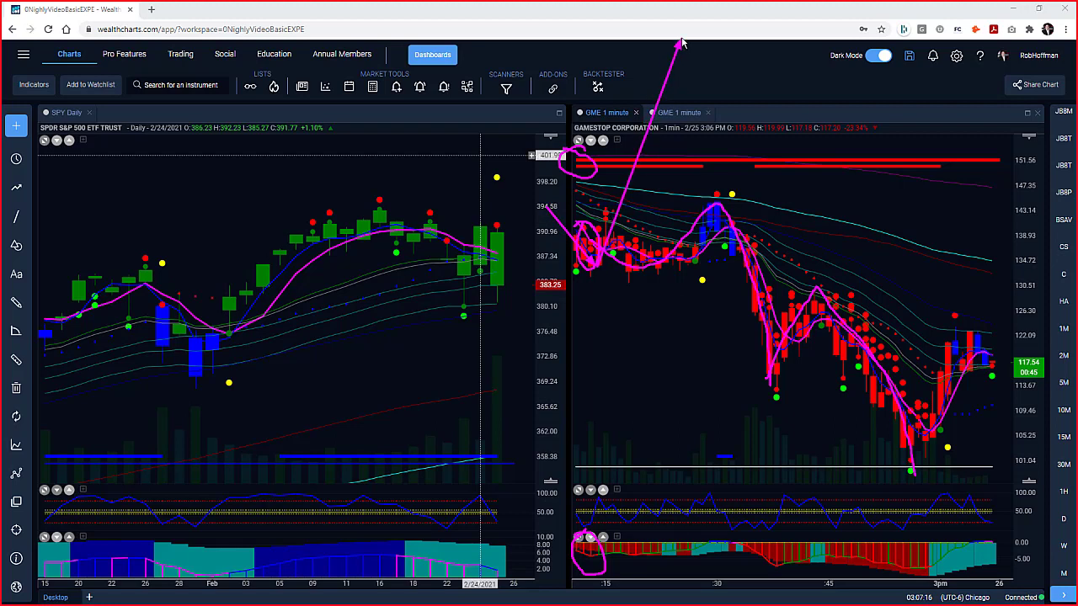
mouse_move(749, 244)
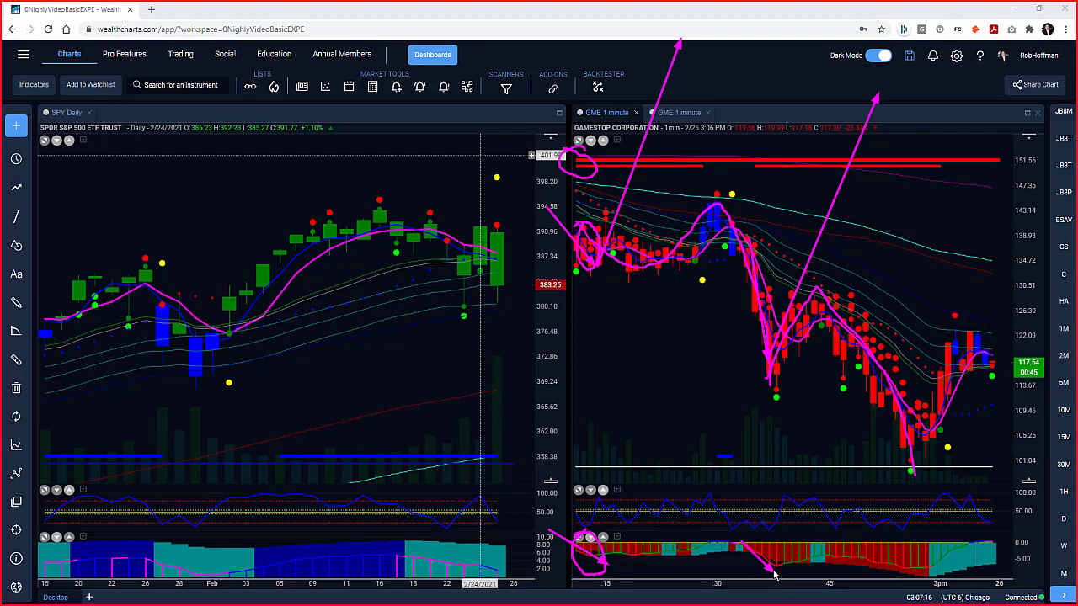
mouse_move(842, 293)
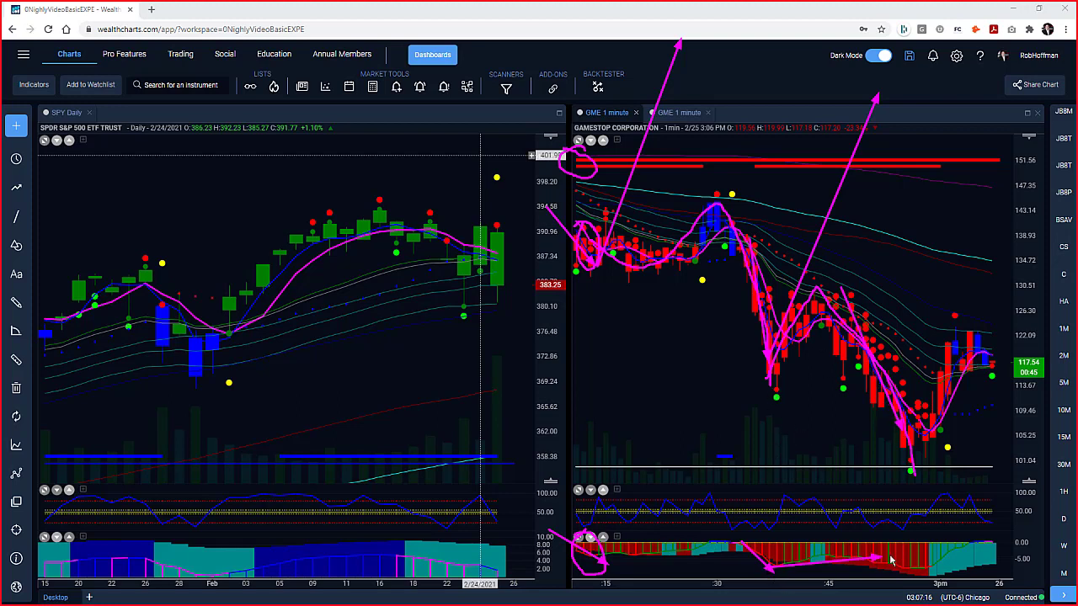
mouse_move(910, 425)
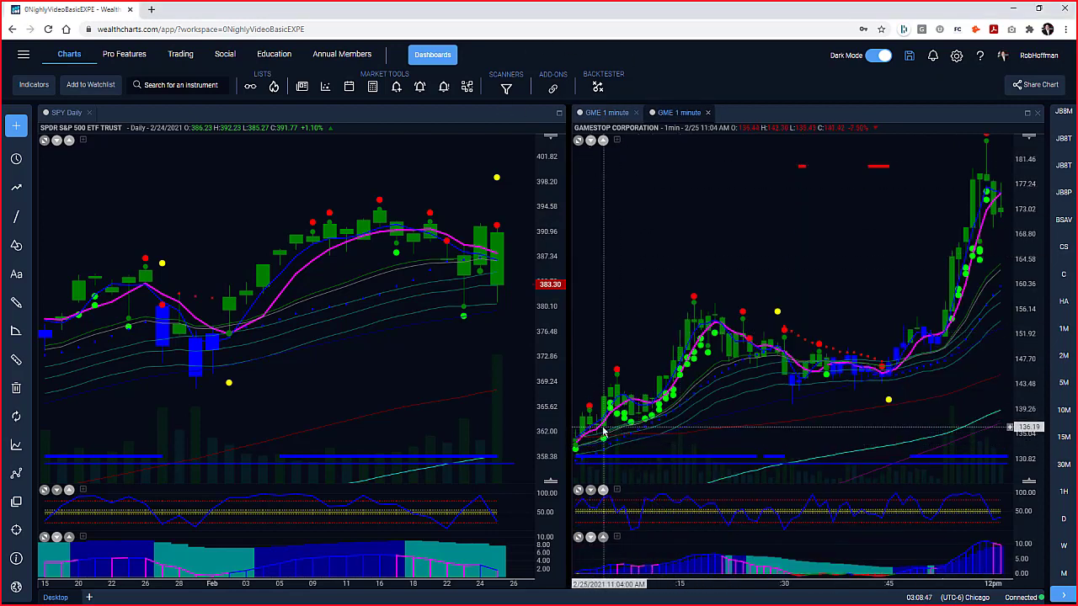
mouse_move(581, 478)
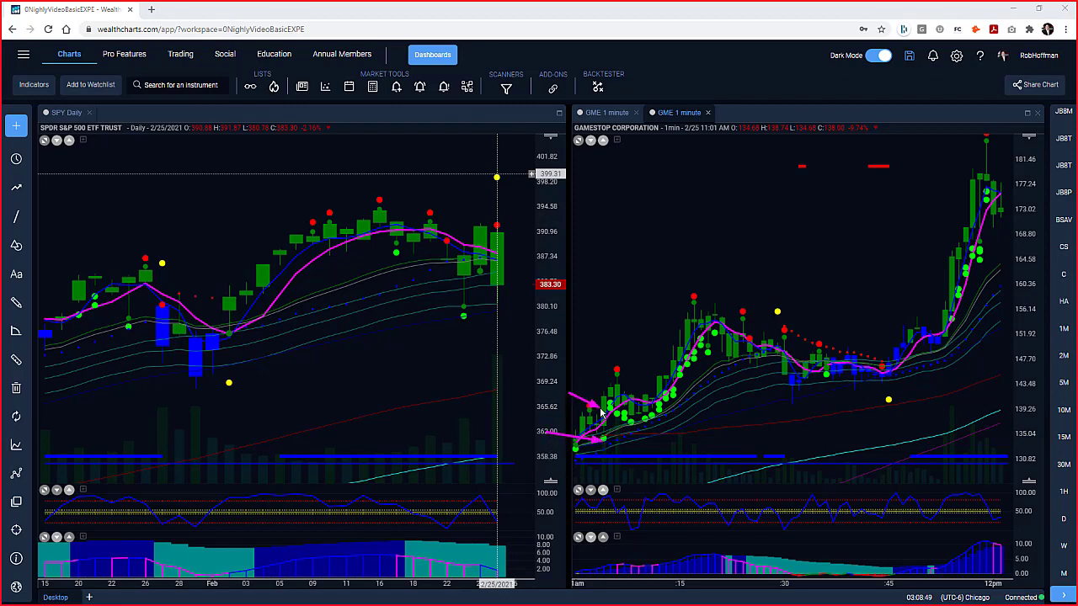
mouse_move(579, 401)
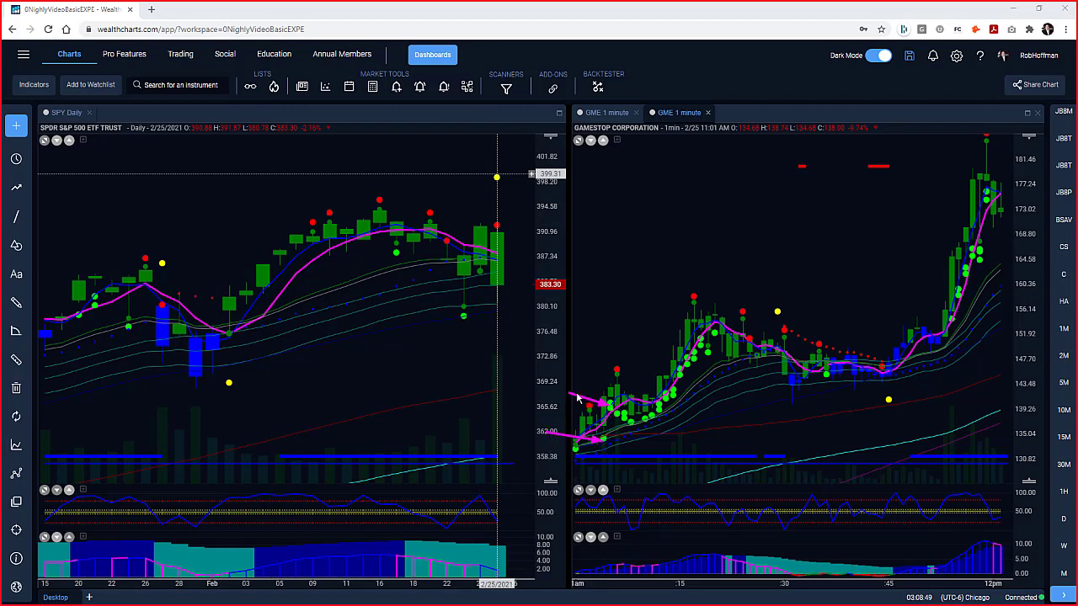
mouse_move(623, 445)
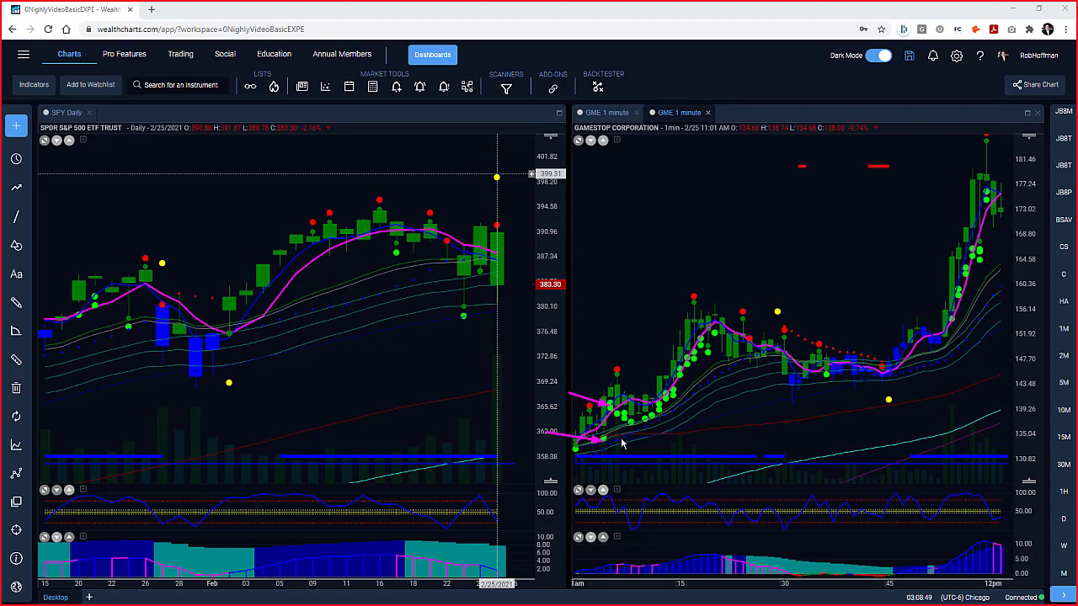
mouse_move(610, 418)
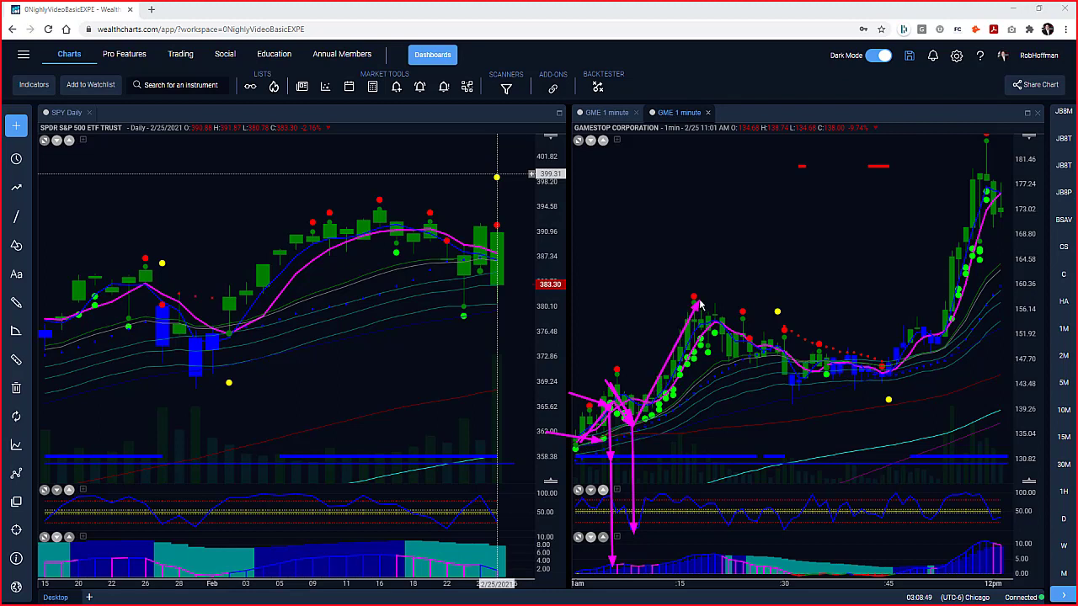
Draw pink arrows from GME's early candles and first peak down to the volume bars
drag(694, 300, 707, 571)
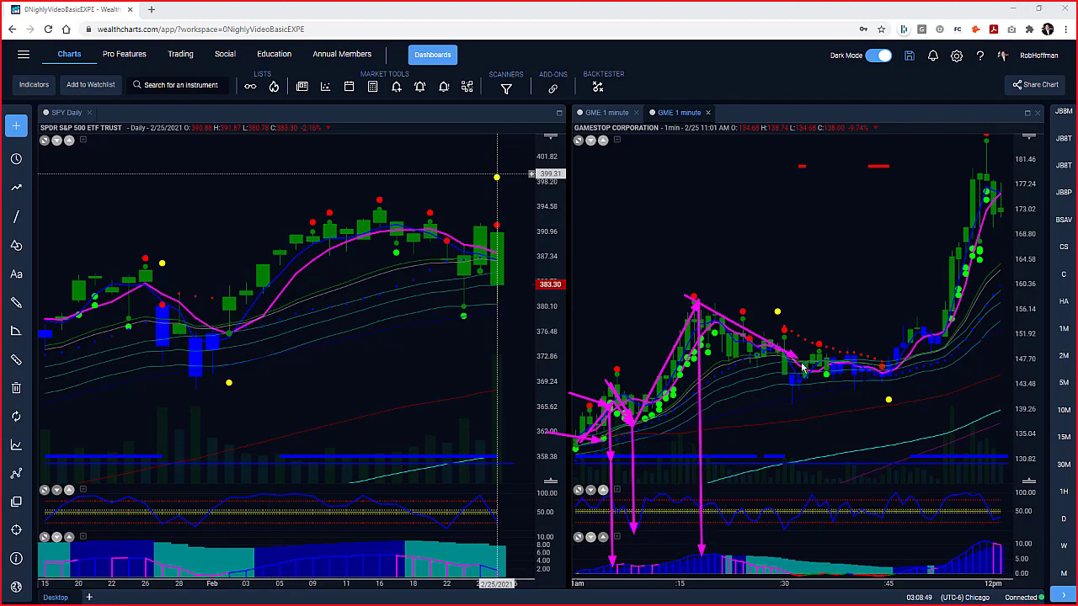
drag(800, 384, 963, 194)
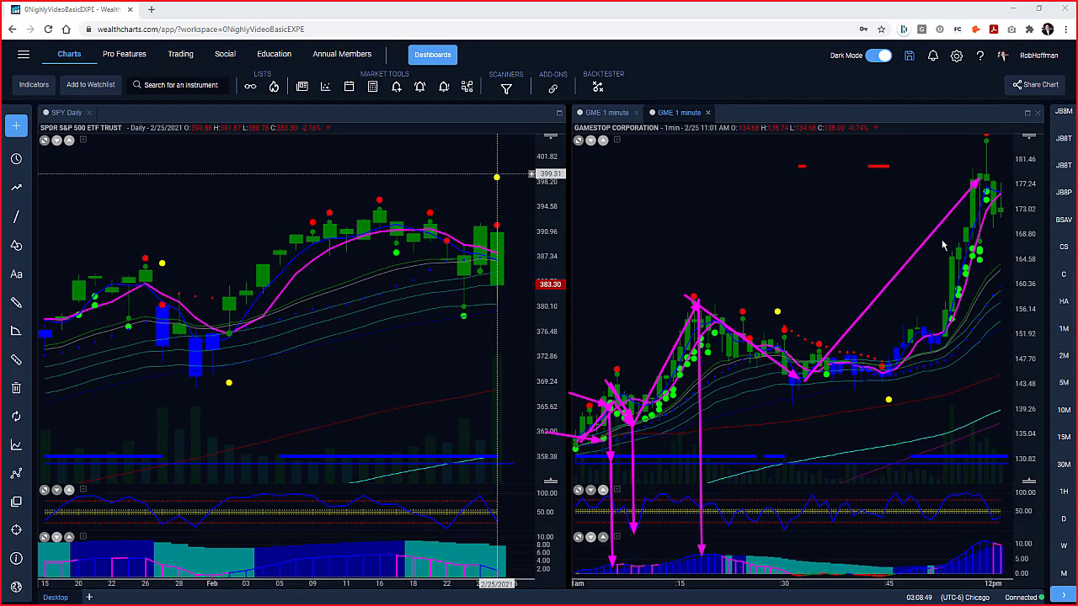
mouse_move(840, 383)
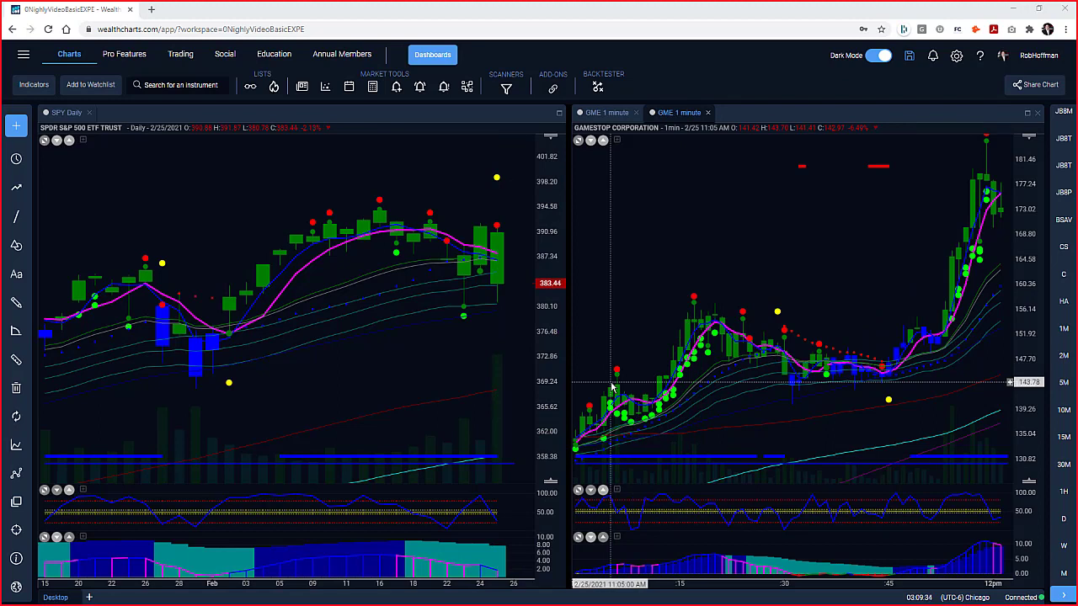
mouse_move(906, 204)
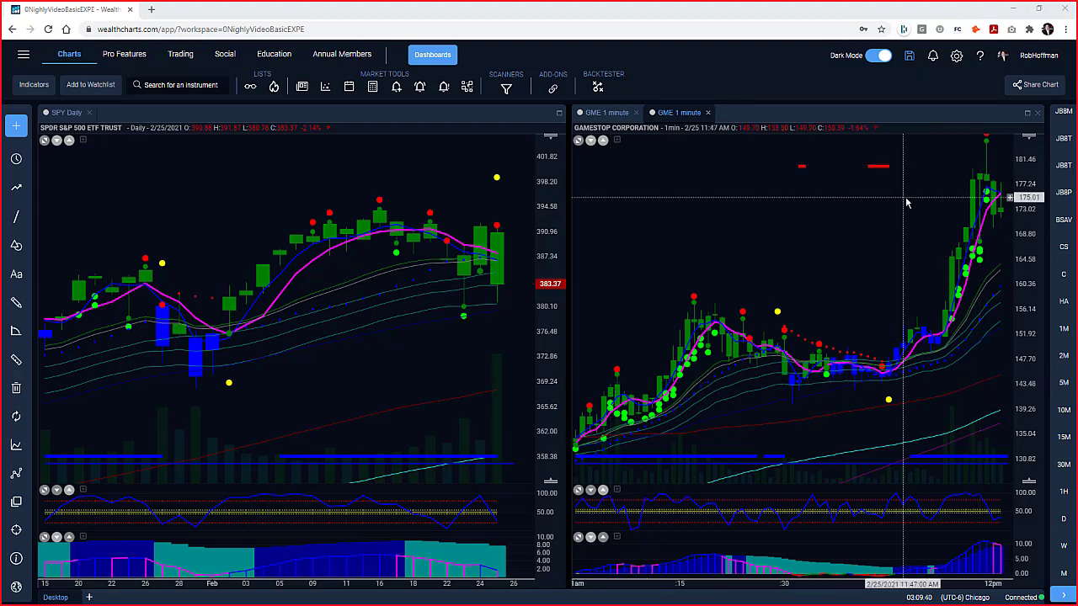
mouse_move(985, 179)
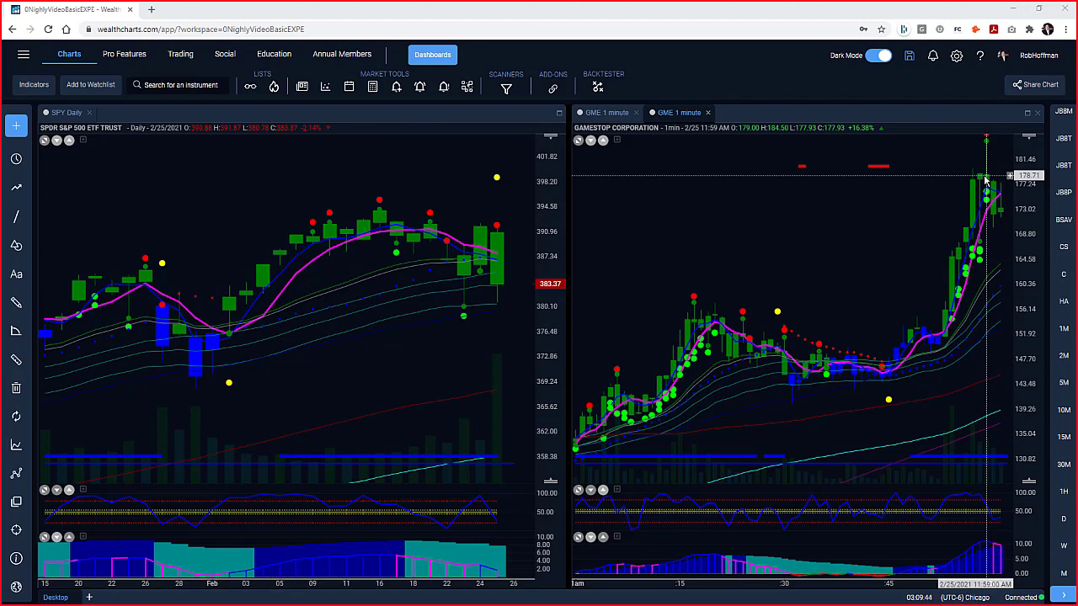
mouse_move(987, 175)
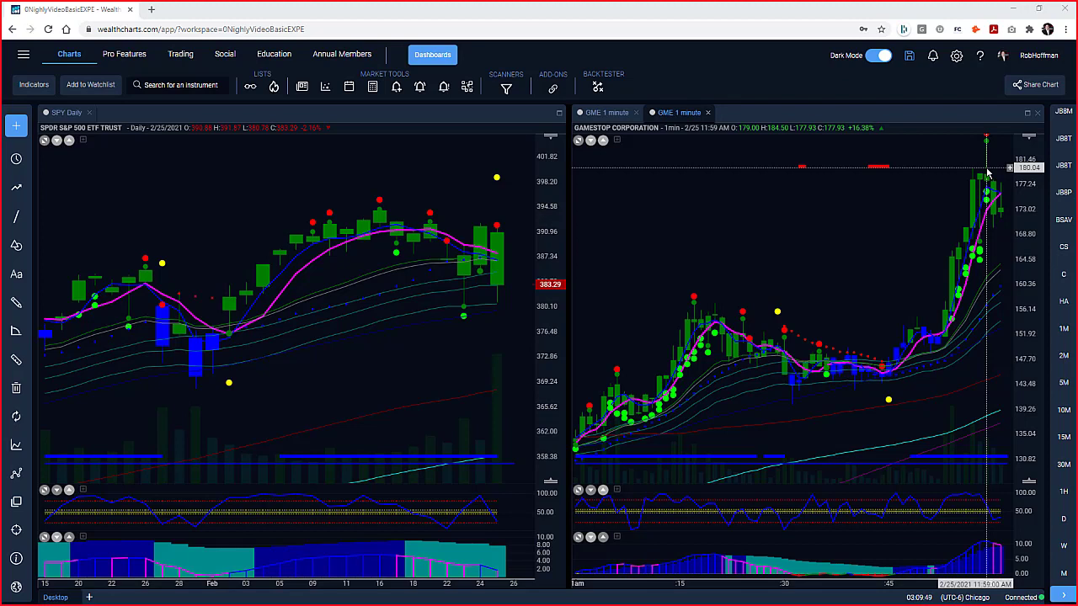
mouse_move(613, 347)
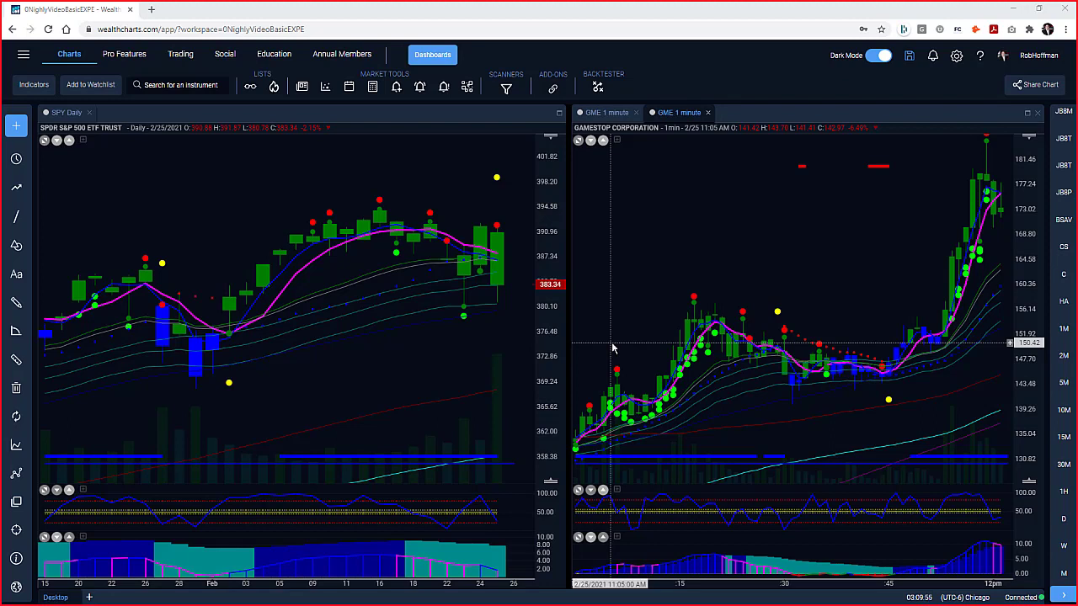
mouse_move(989, 196)
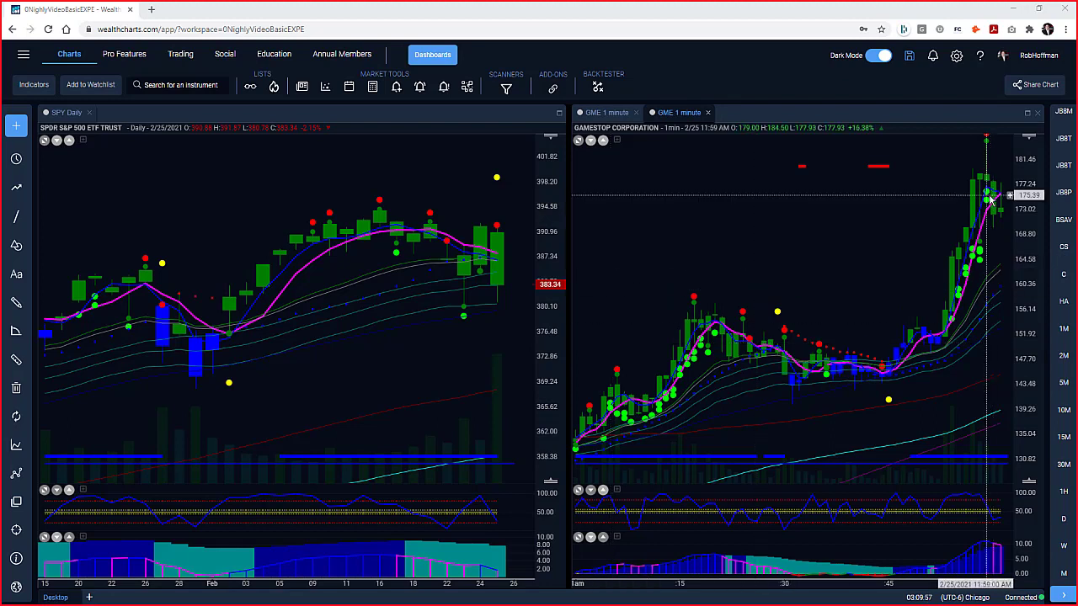
mouse_move(674, 428)
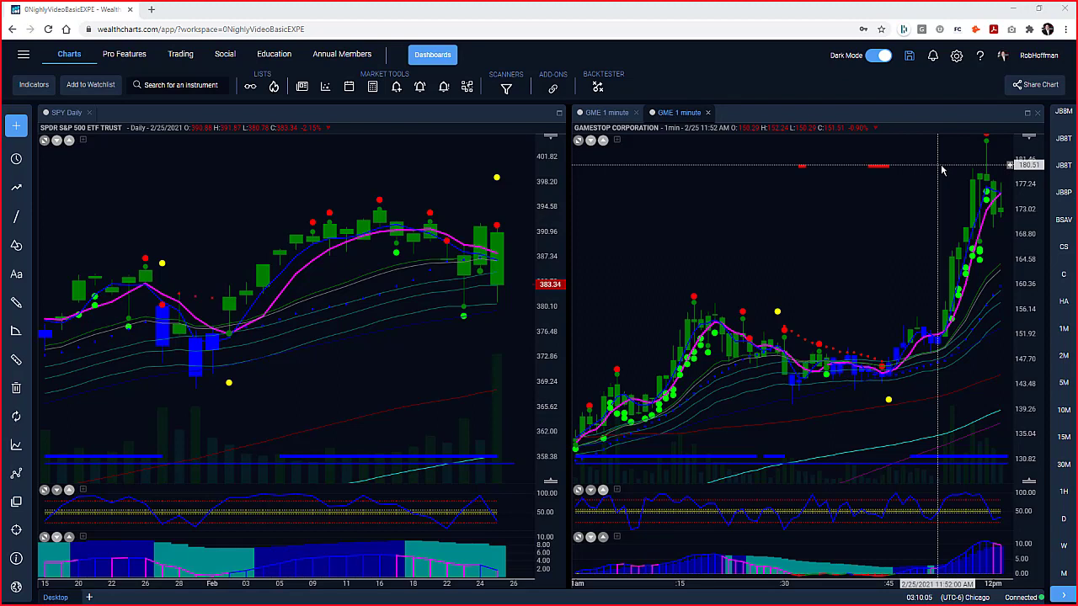
mouse_move(458, 178)
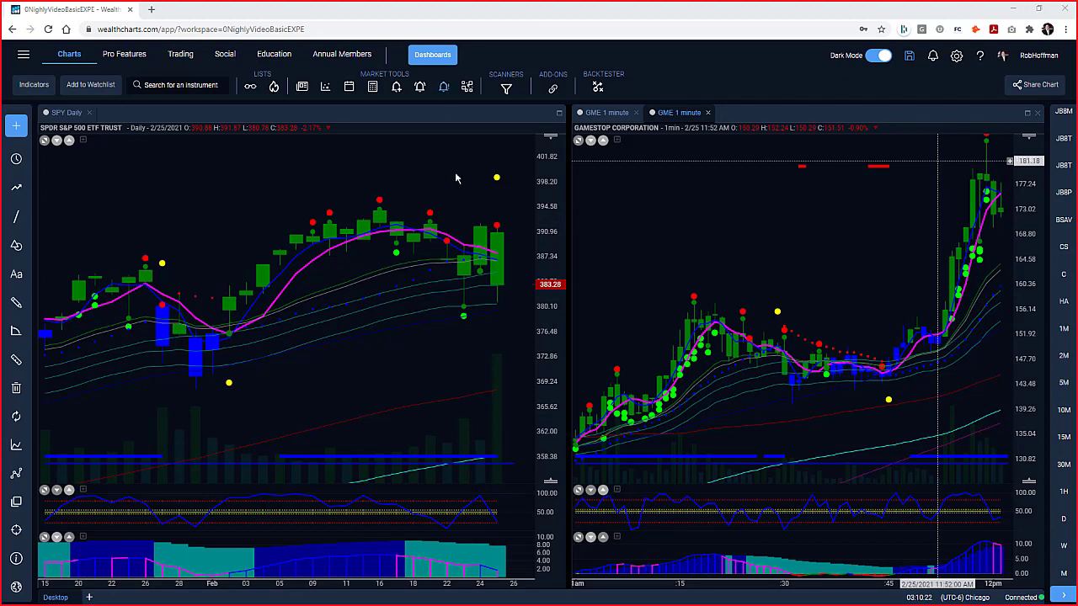
mouse_move(435, 215)
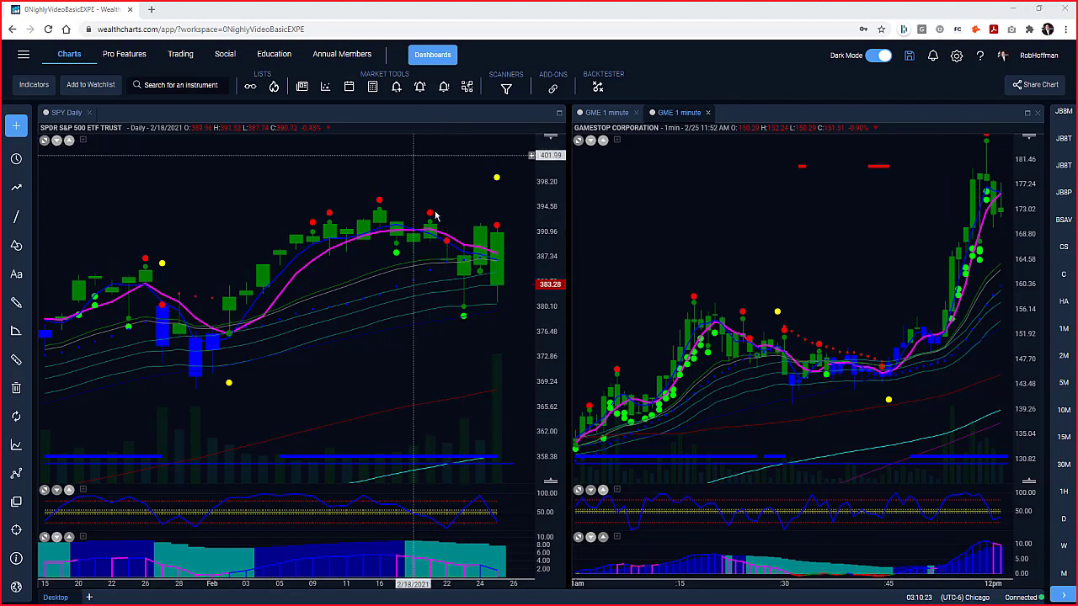
drag(413, 206, 478, 233)
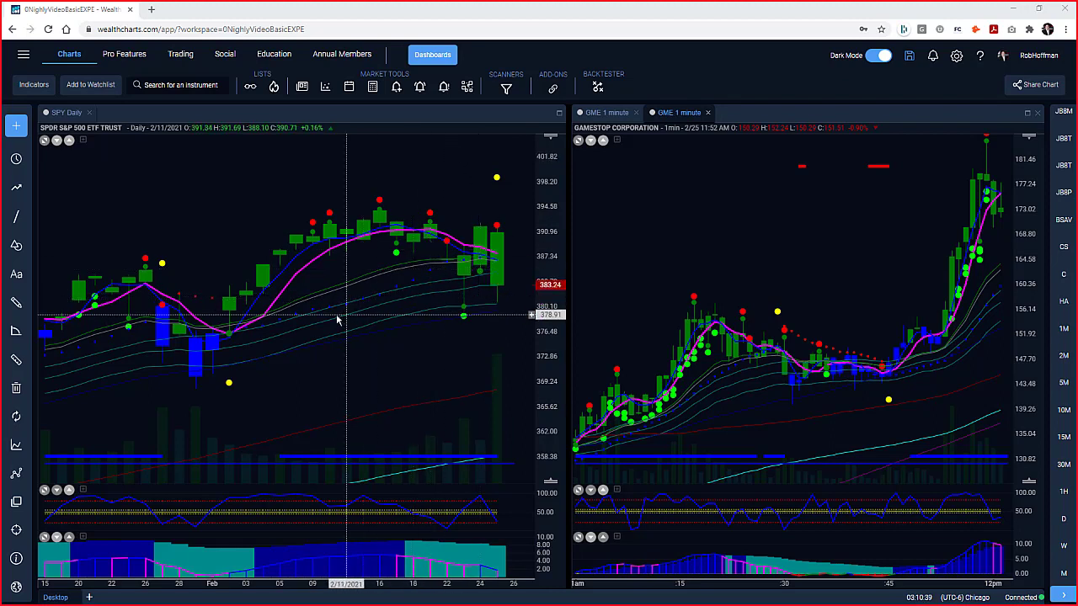
mouse_move(244, 318)
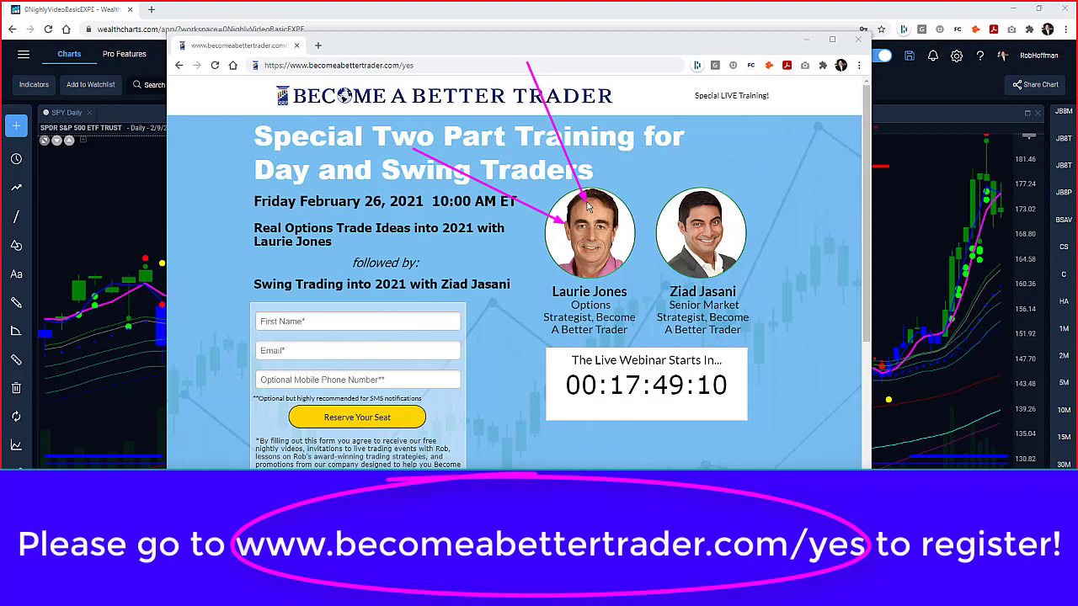
mouse_move(601, 88)
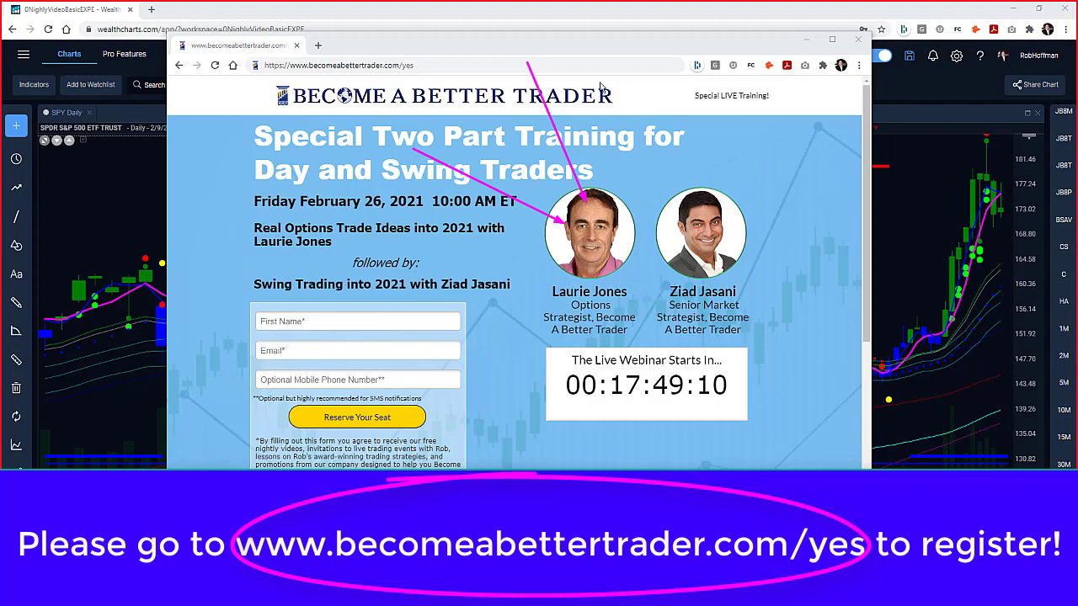